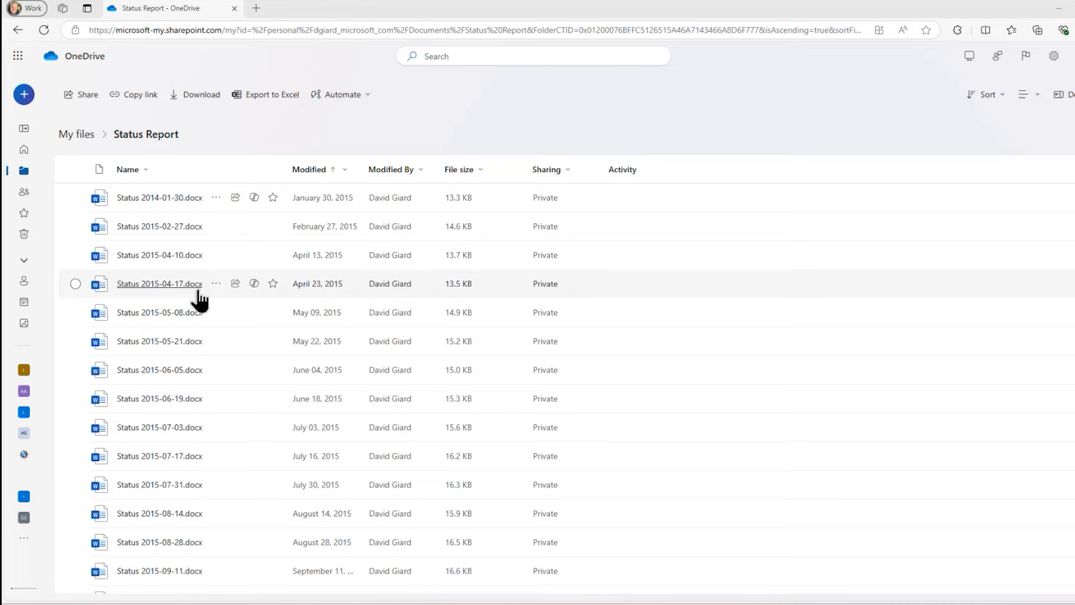
mouse_move(210, 225)
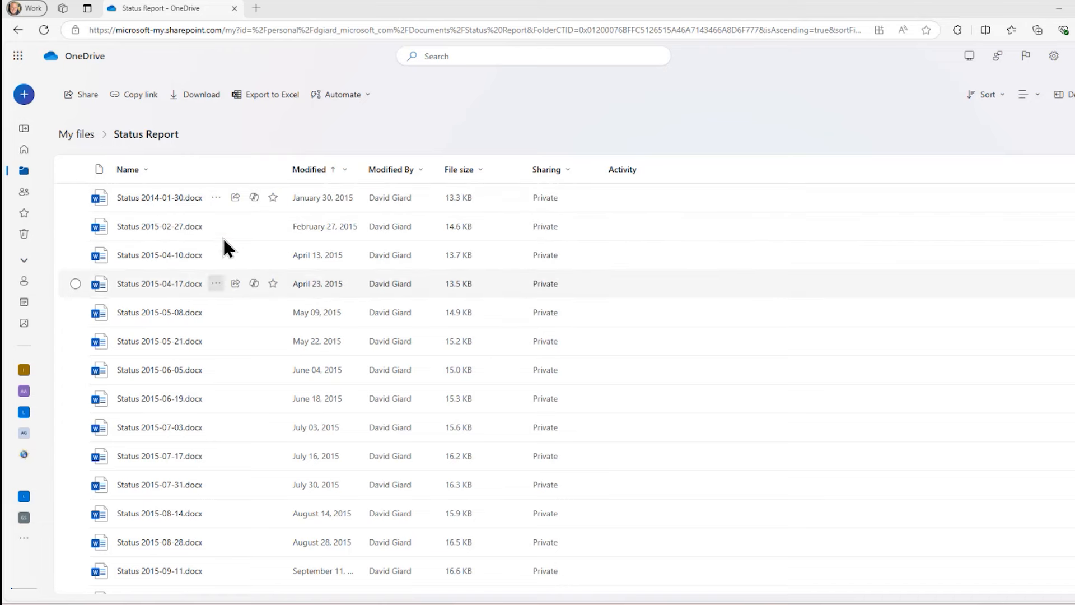
mouse_move(127, 215)
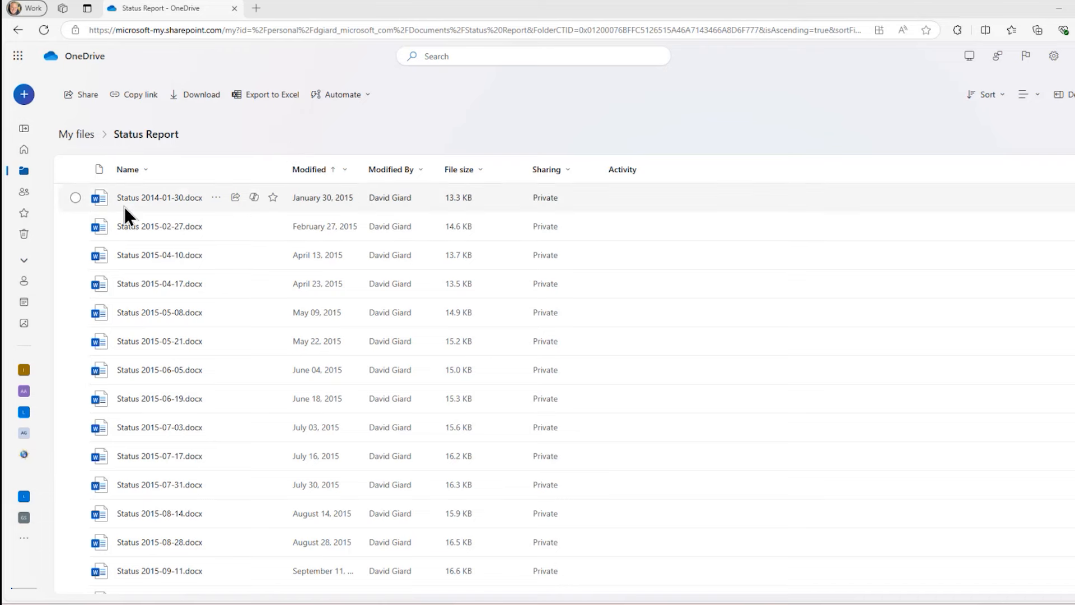
mouse_move(254, 197)
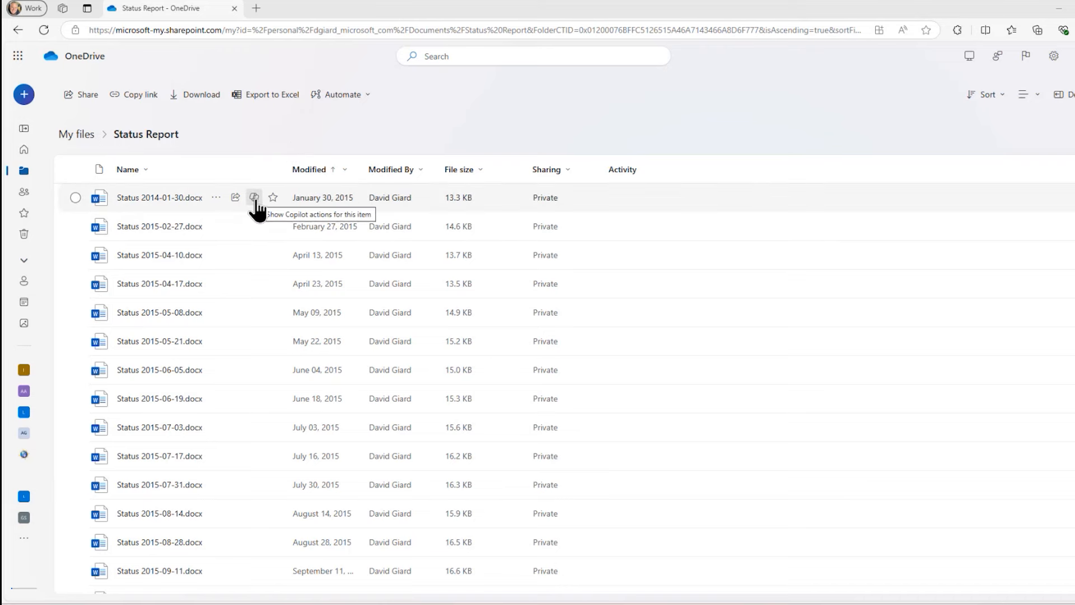
- Get a Copilot summary of Status 2014-01-30.docx without opening it, then dismiss it
left_click(255, 198)
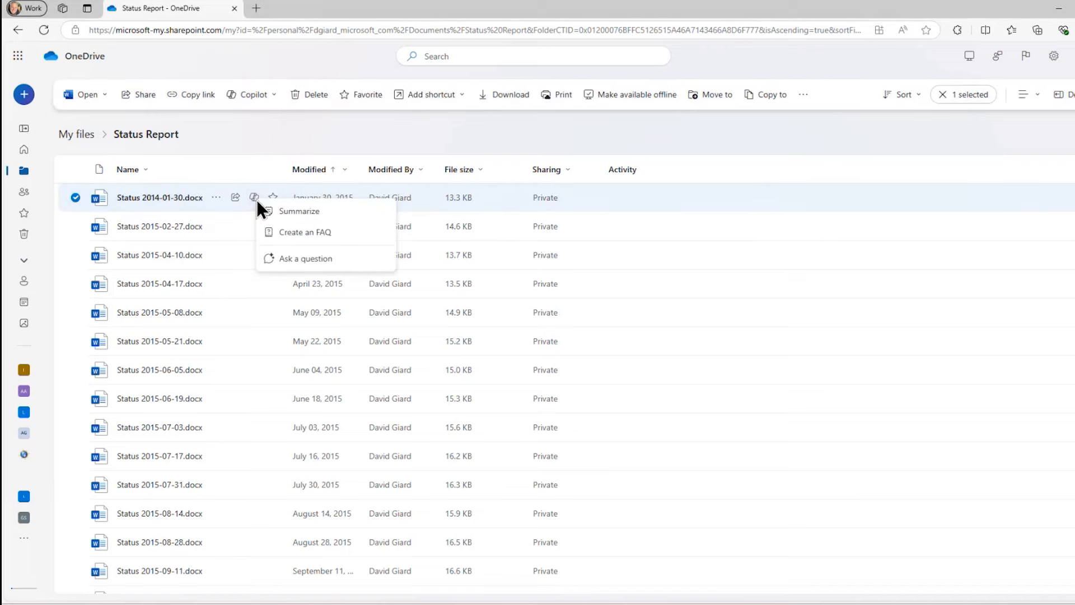
mouse_move(299, 211)
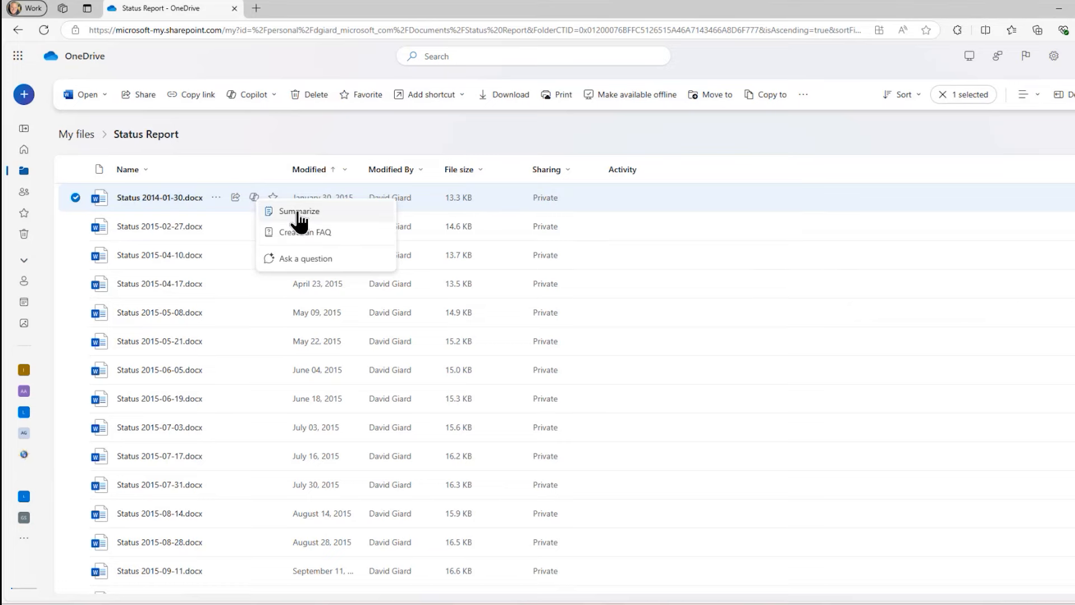
left_click(298, 211)
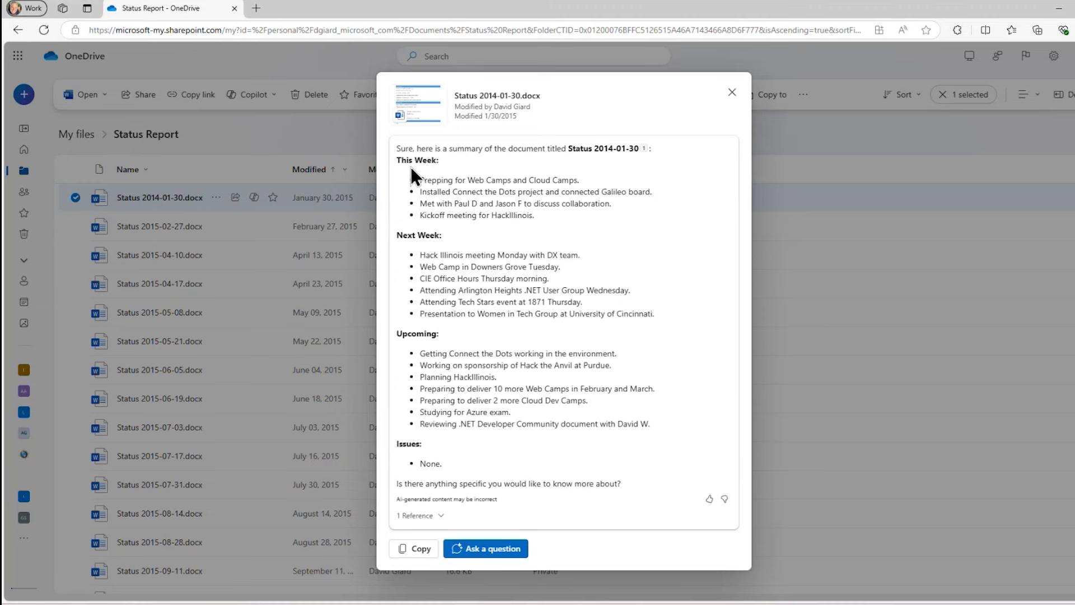
mouse_move(428, 172)
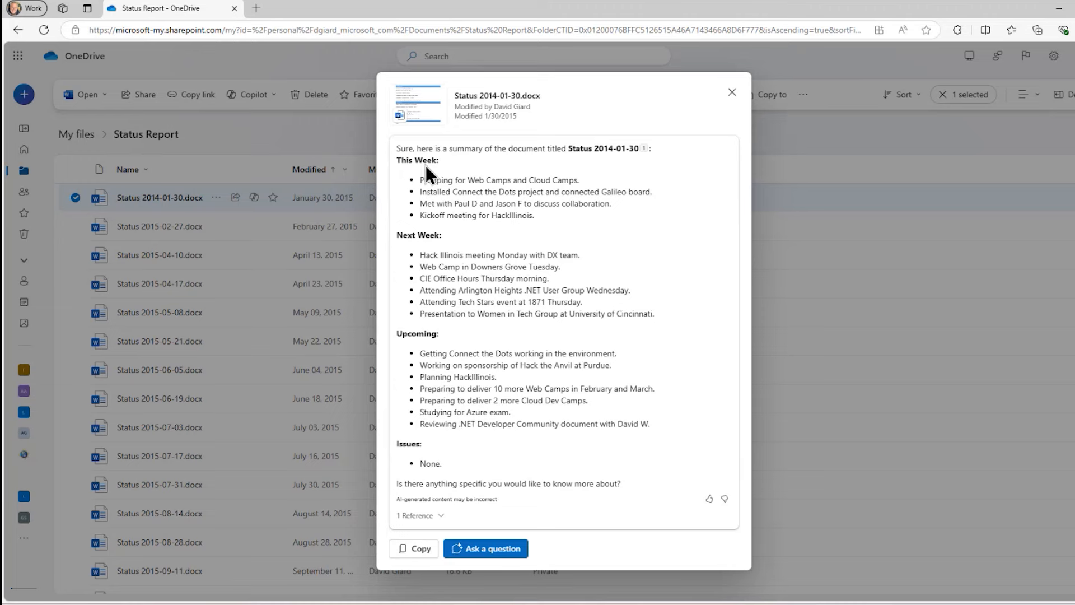
mouse_move(430, 341)
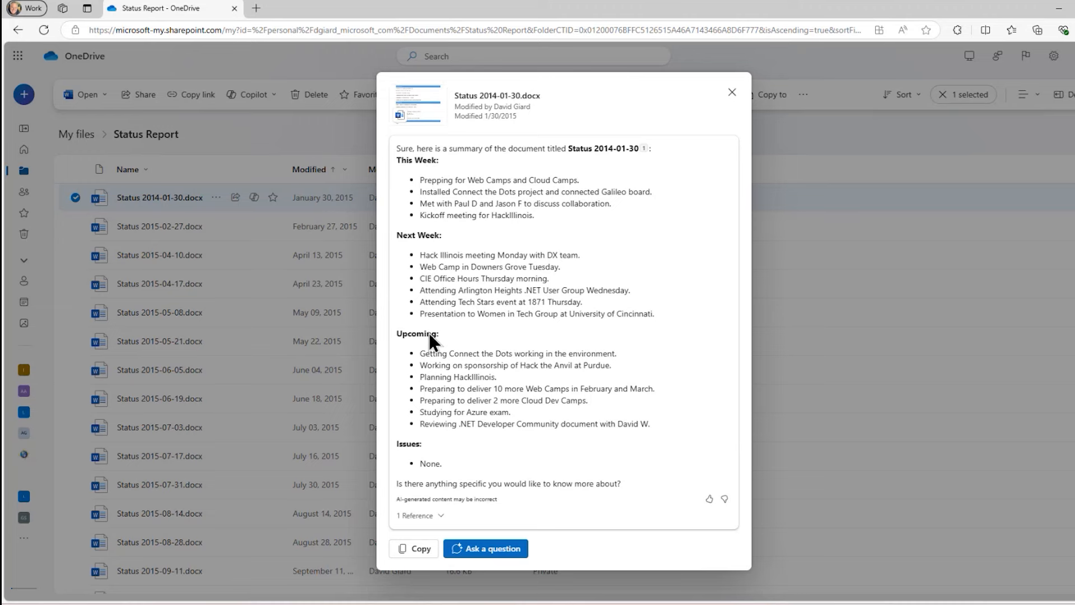
mouse_move(470, 477)
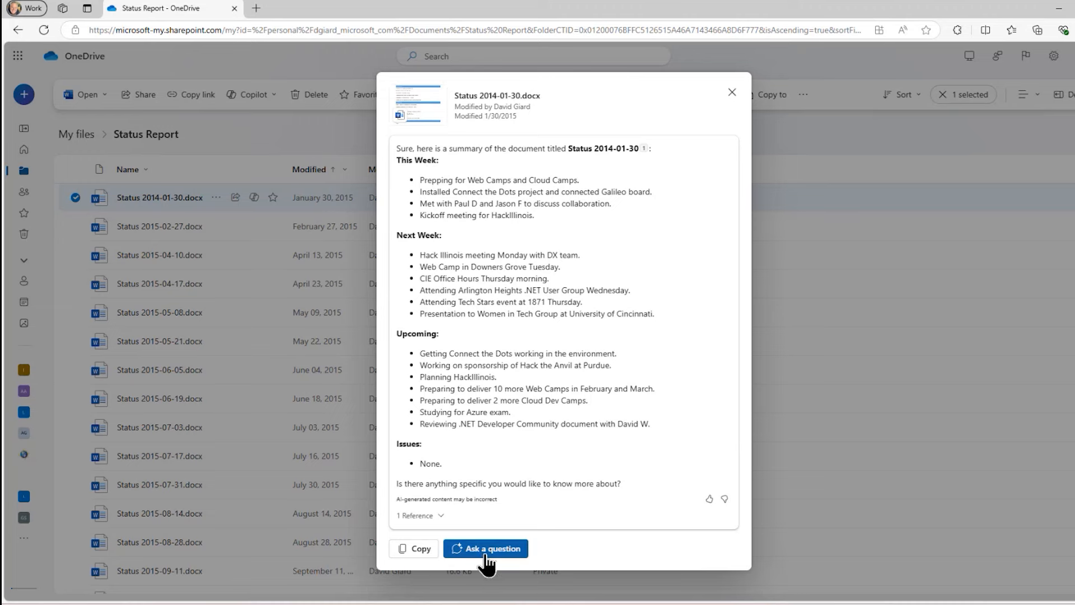
mouse_move(414, 548)
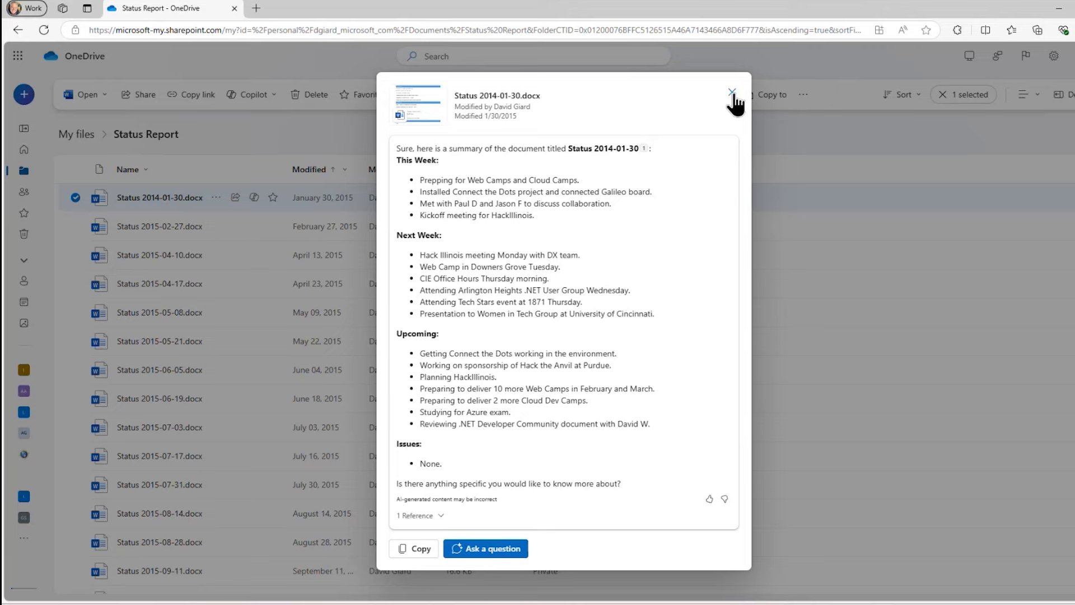
left_click(732, 92)
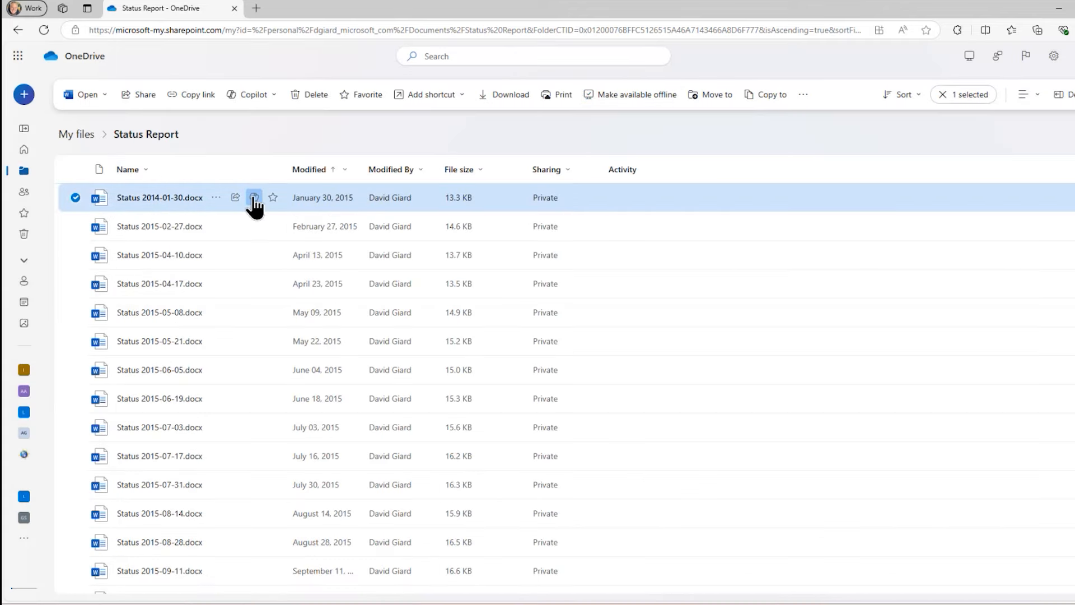
- Generate a Copilot FAQ from Status 2014-01-30.docx, then dismiss it
left_click(254, 198)
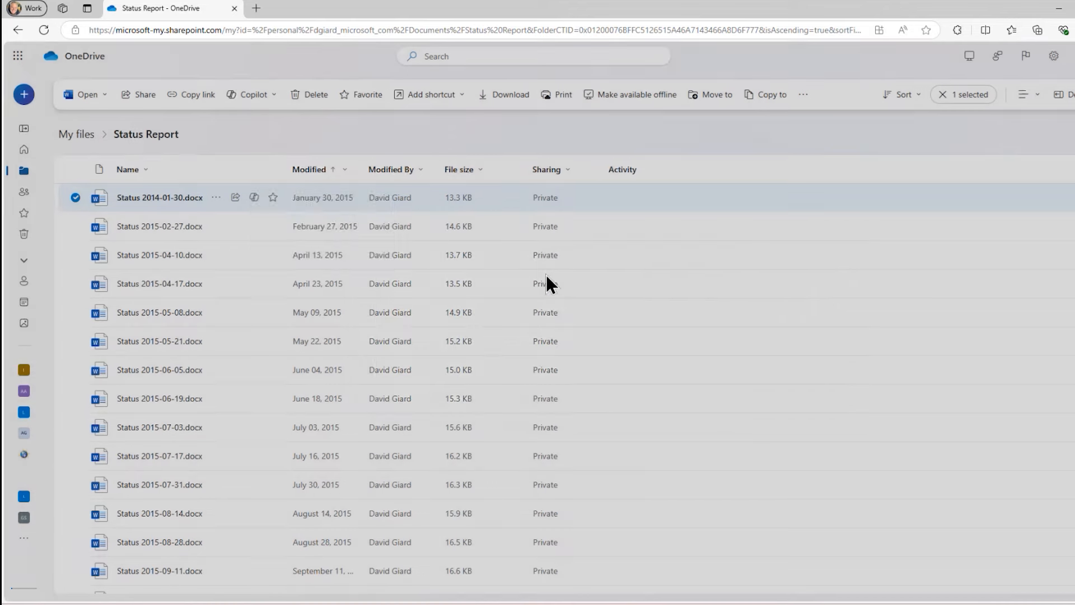
left_click(254, 94)
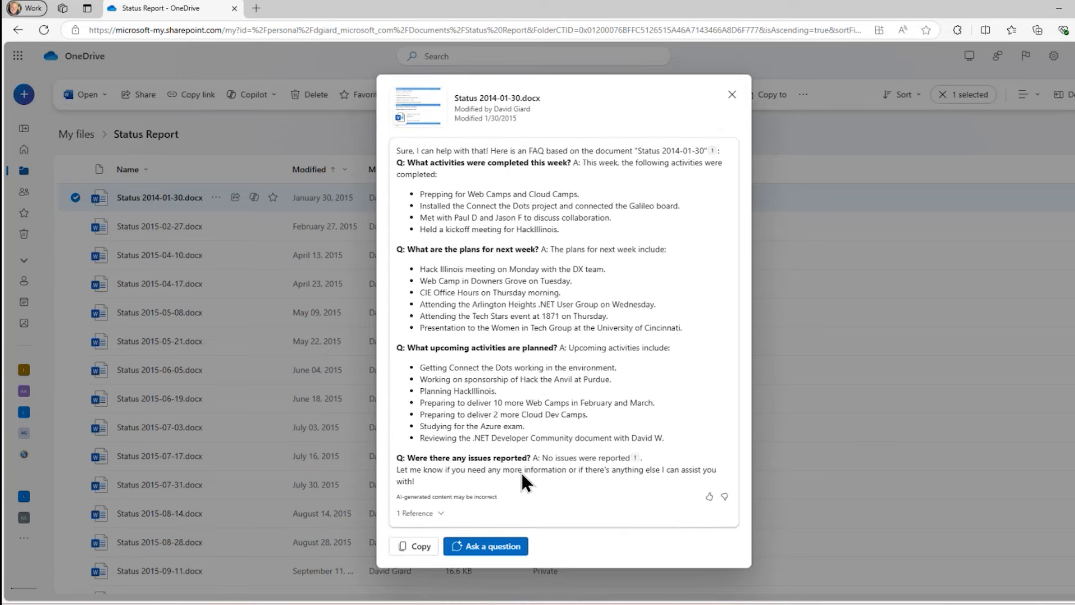
mouse_move(716, 122)
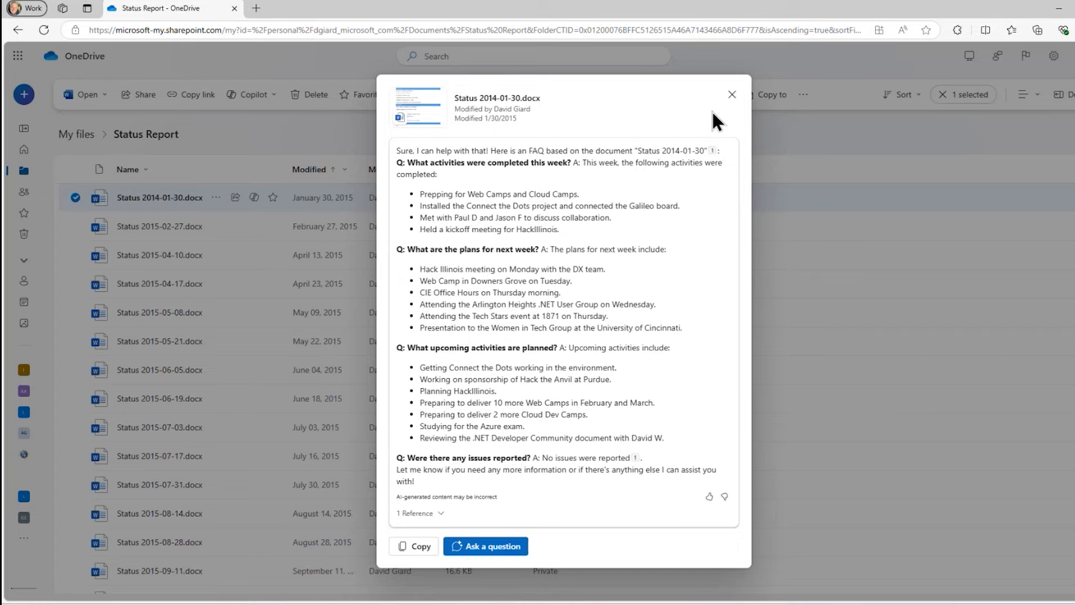
left_click(732, 94)
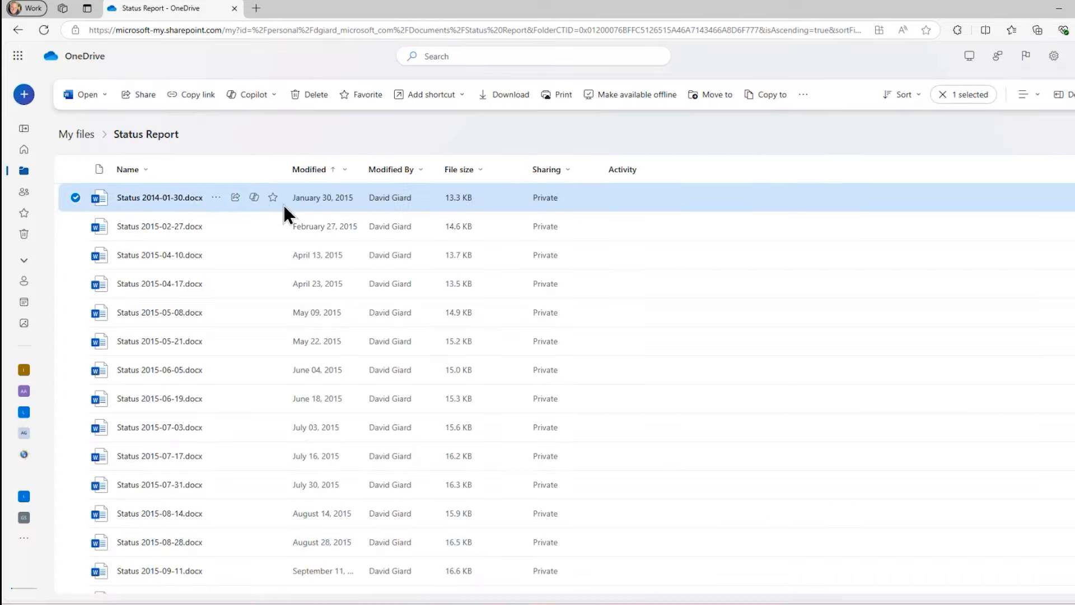
- Start asking Copilot a question about Status 2014-01-30.docx
left_click(253, 198)
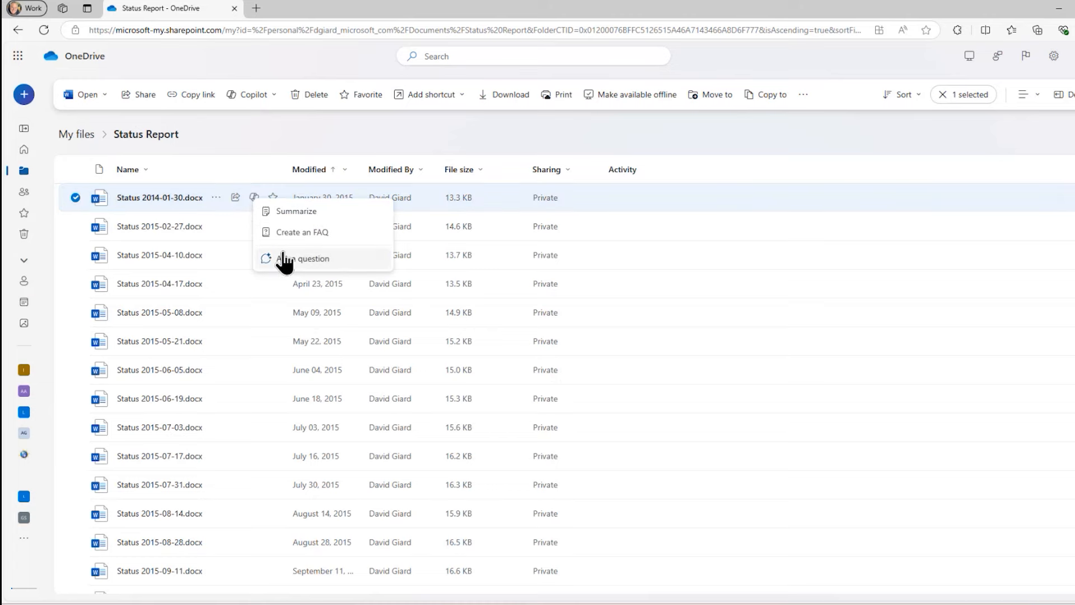
left_click(302, 232)
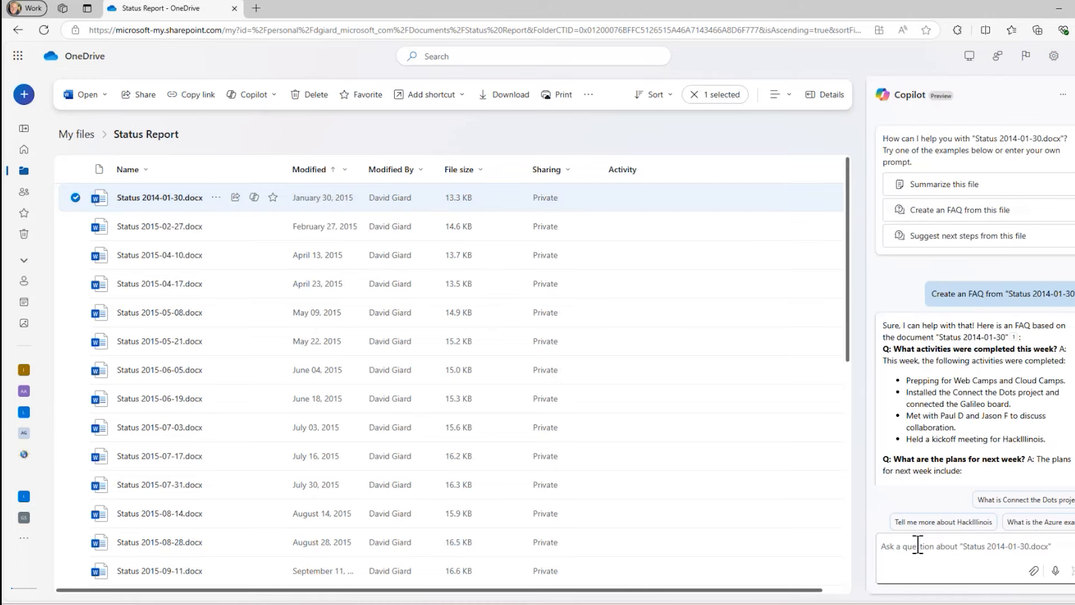
type("Whatg")
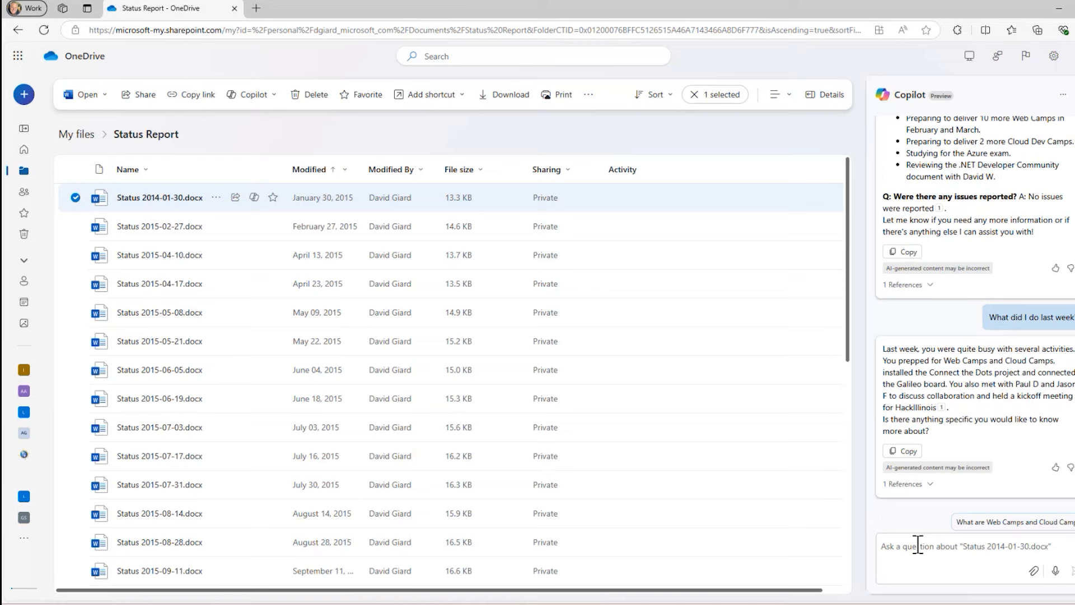
mouse_move(1059, 123)
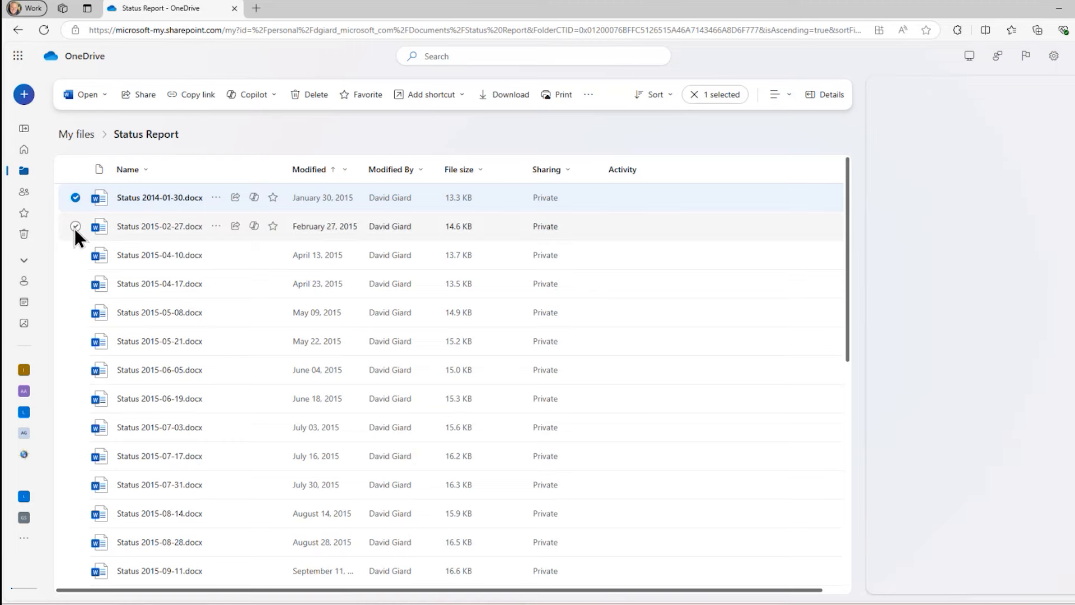
- Add the 2015-04-10 and 2015-04-17 reports to the selection and read Copilot's four-file summary
left_click(76, 254)
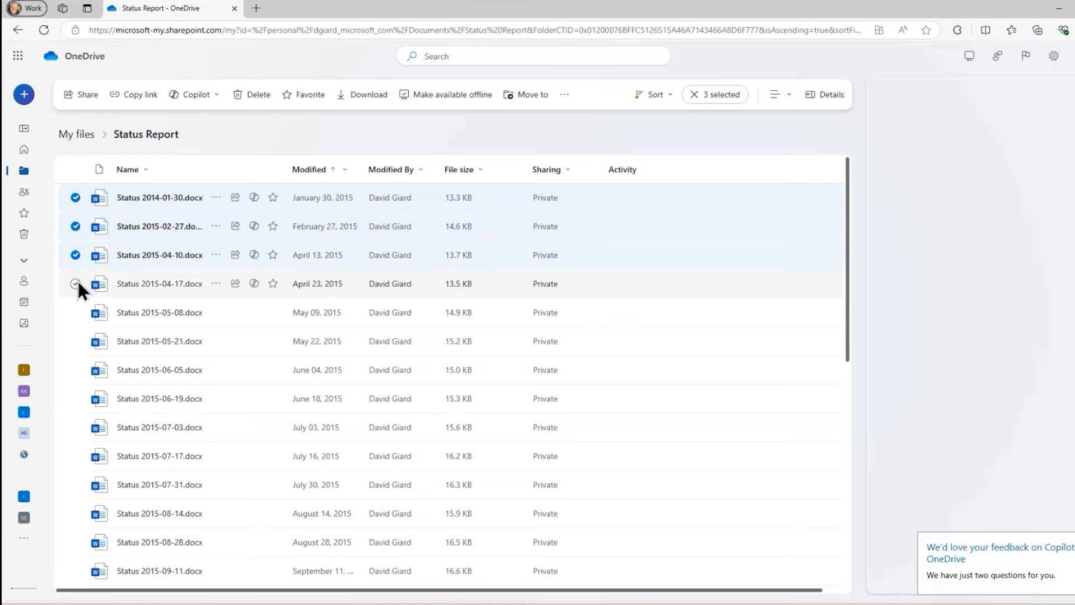
left_click(75, 284)
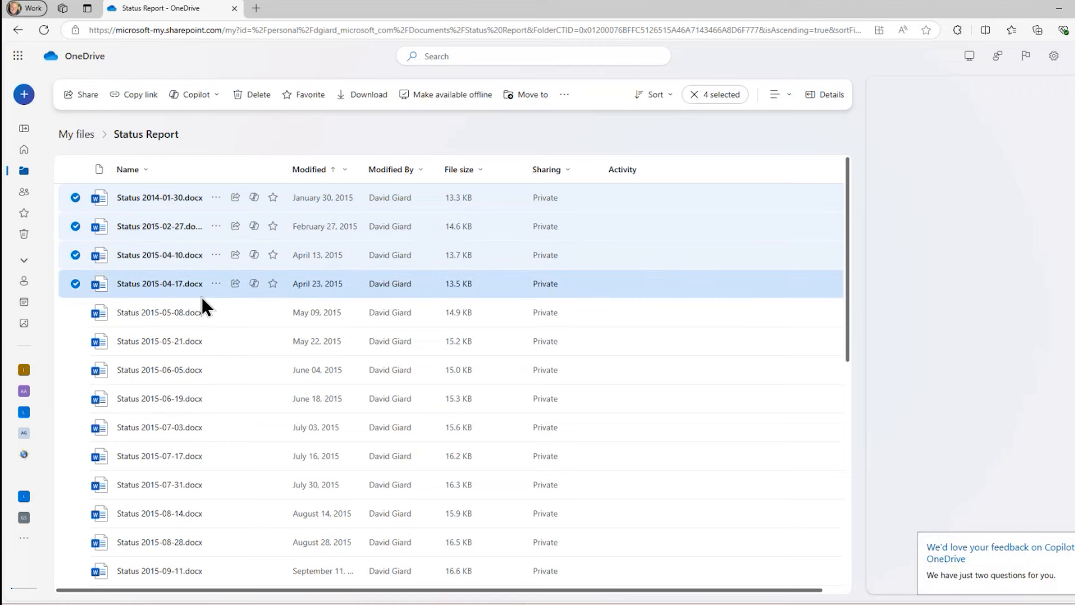
left_click(197, 95)
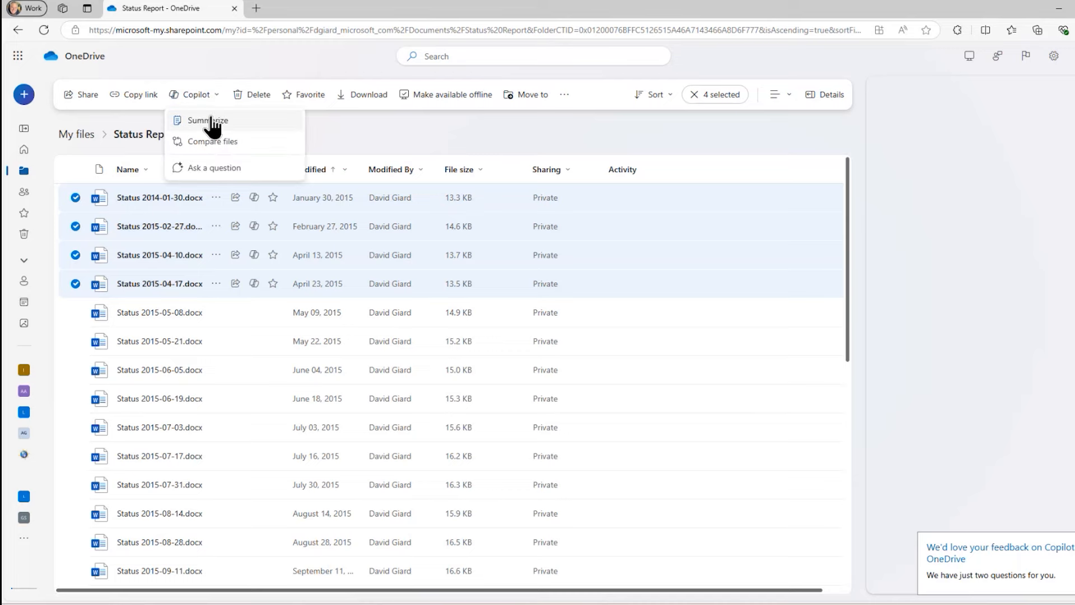
left_click(208, 120)
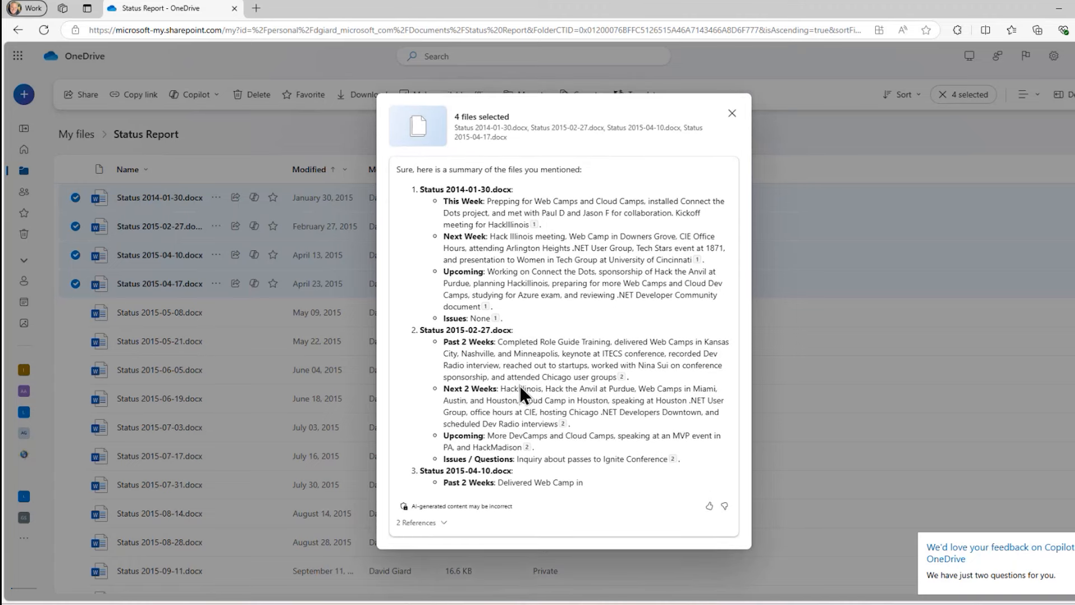
scroll("down", 3)
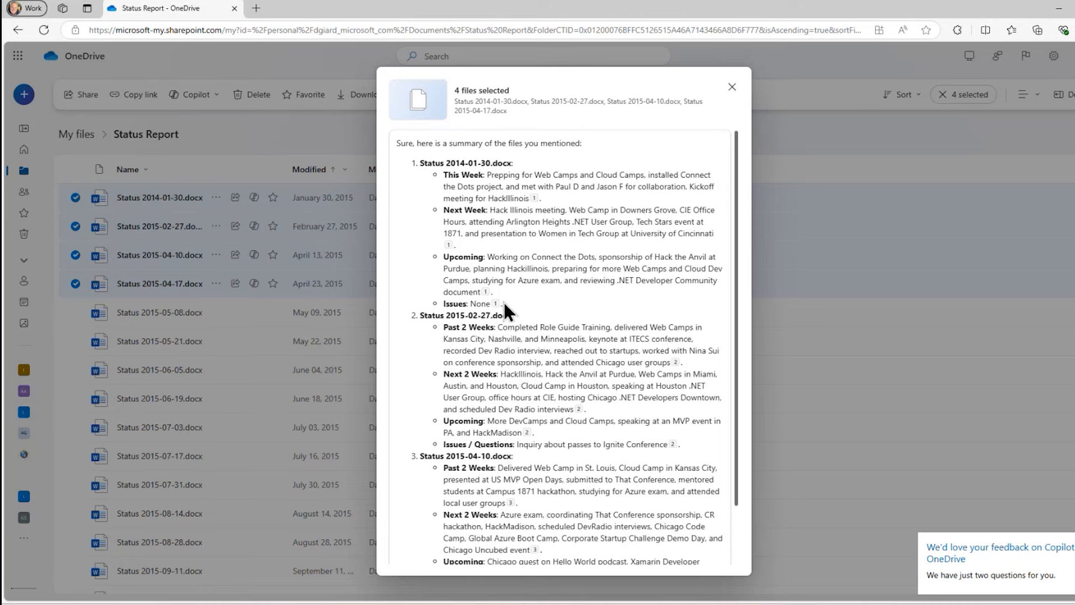
scroll("down", 3)
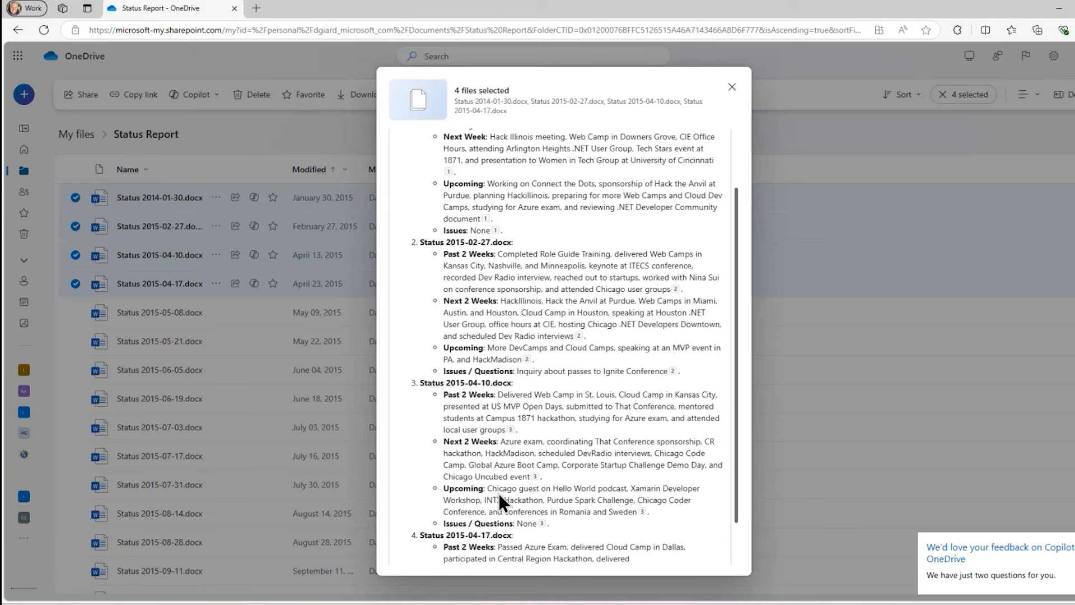
scroll("down", 3)
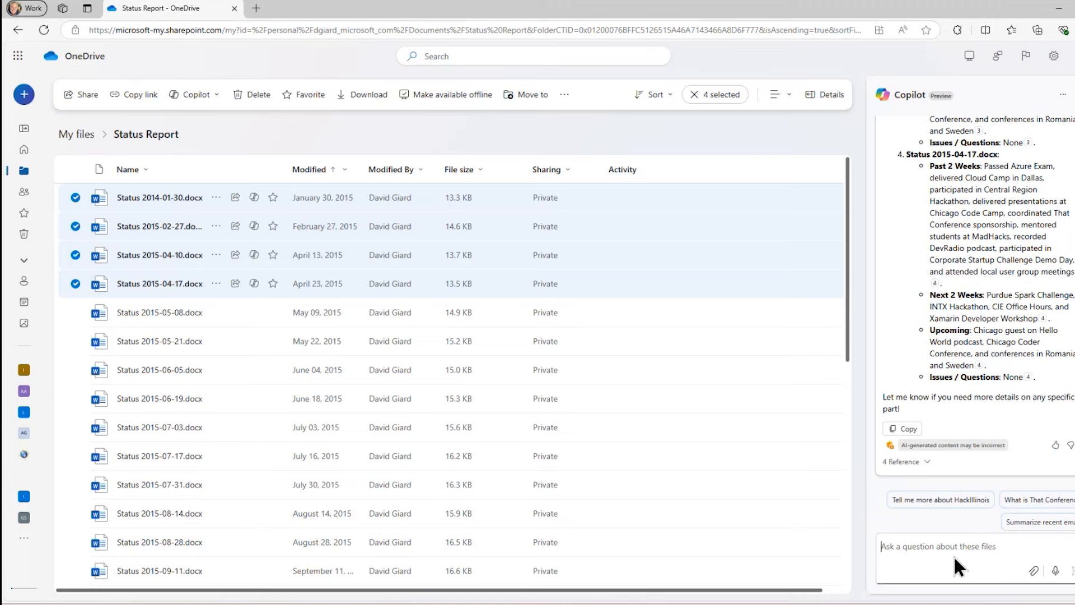
- Ask Copilot "Did I have any issues" about the four selected reports
type("Did I")
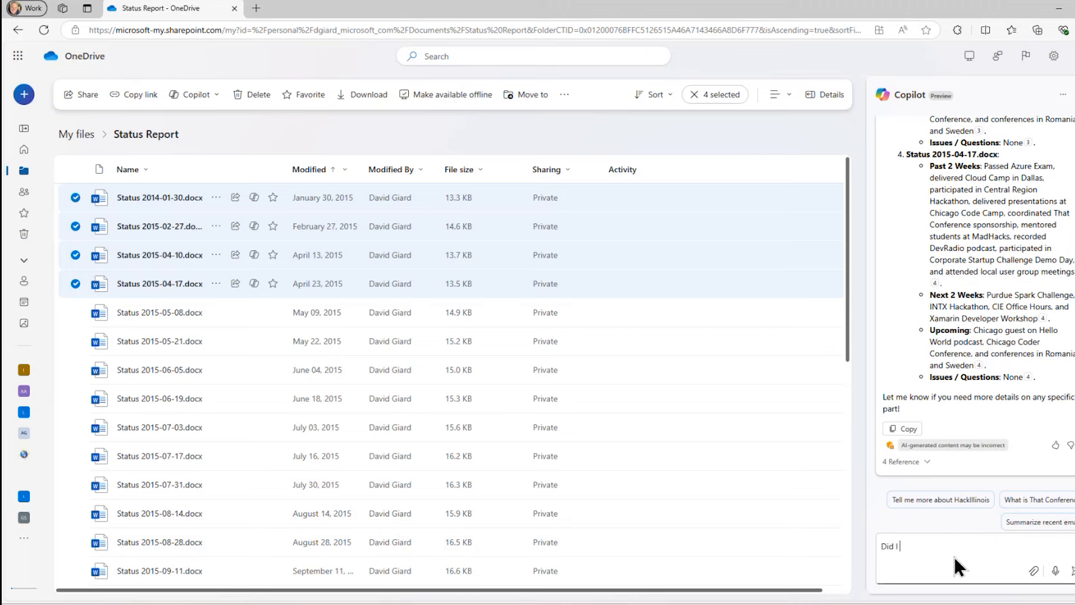
type("have any is")
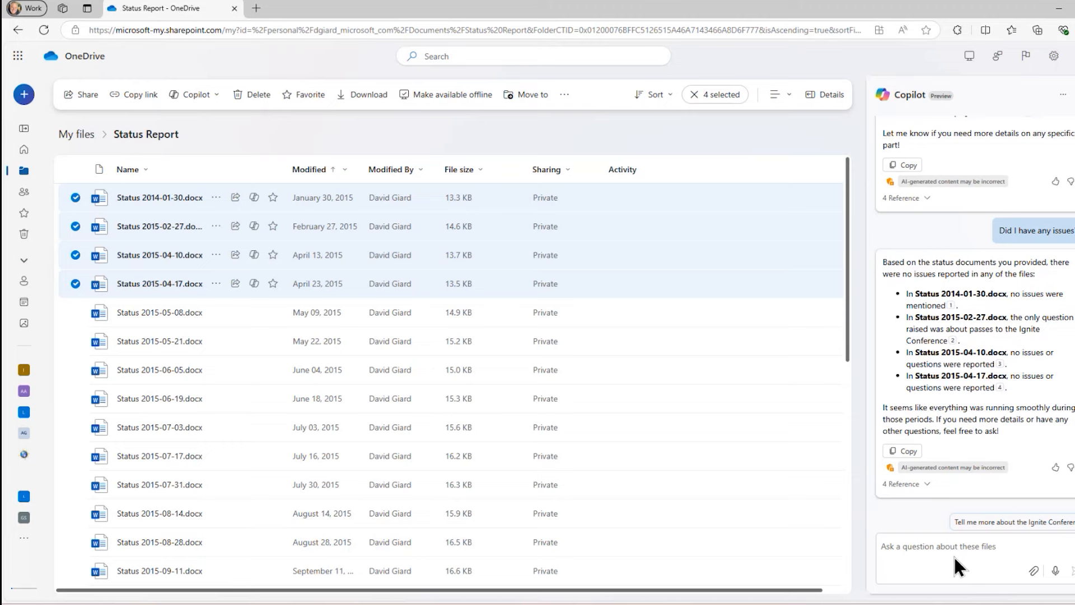
mouse_move(1055, 340)
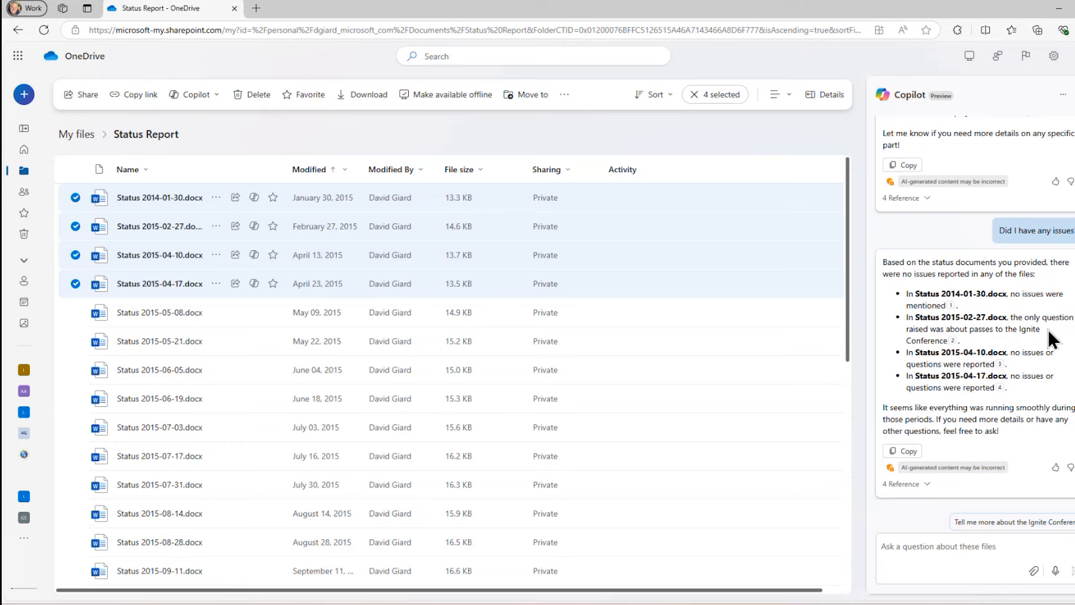
mouse_move(1022, 346)
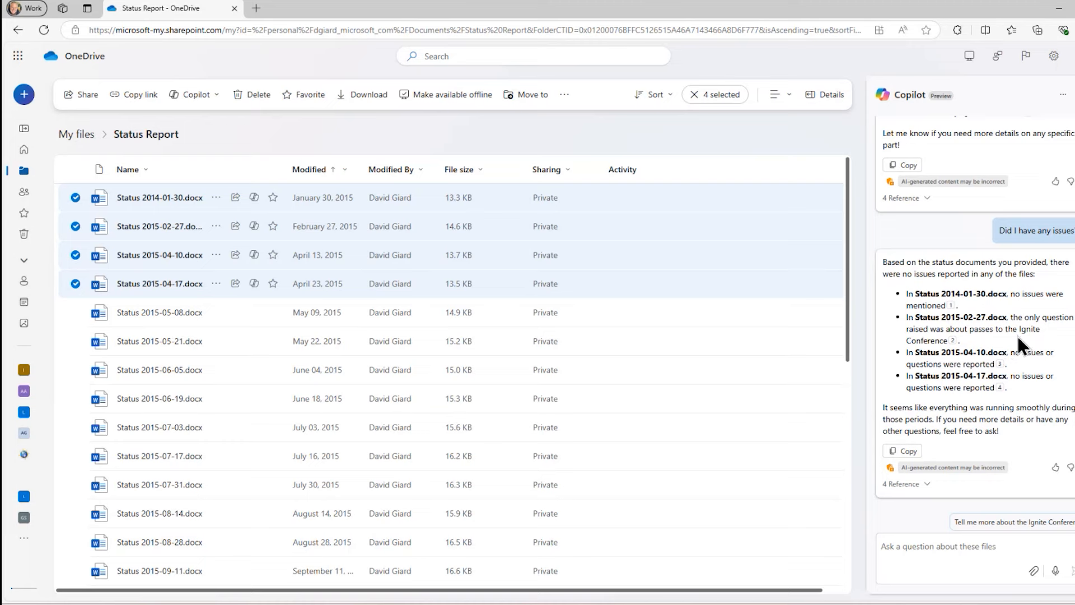
mouse_move(947, 504)
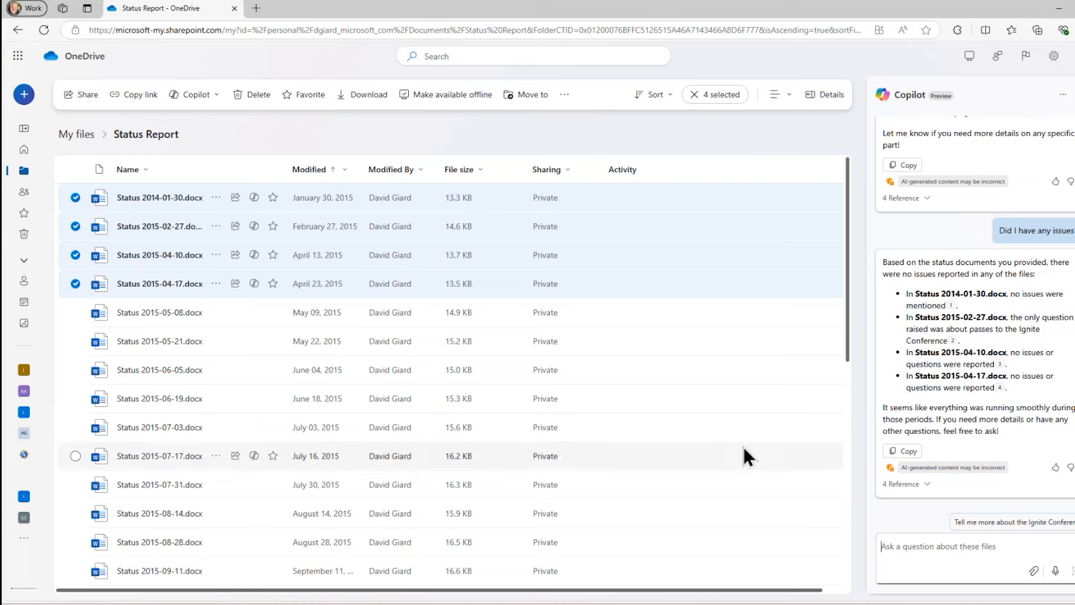
- View Copilot's table comparing the four status reports by activities and issues, then close it
left_click(198, 94)
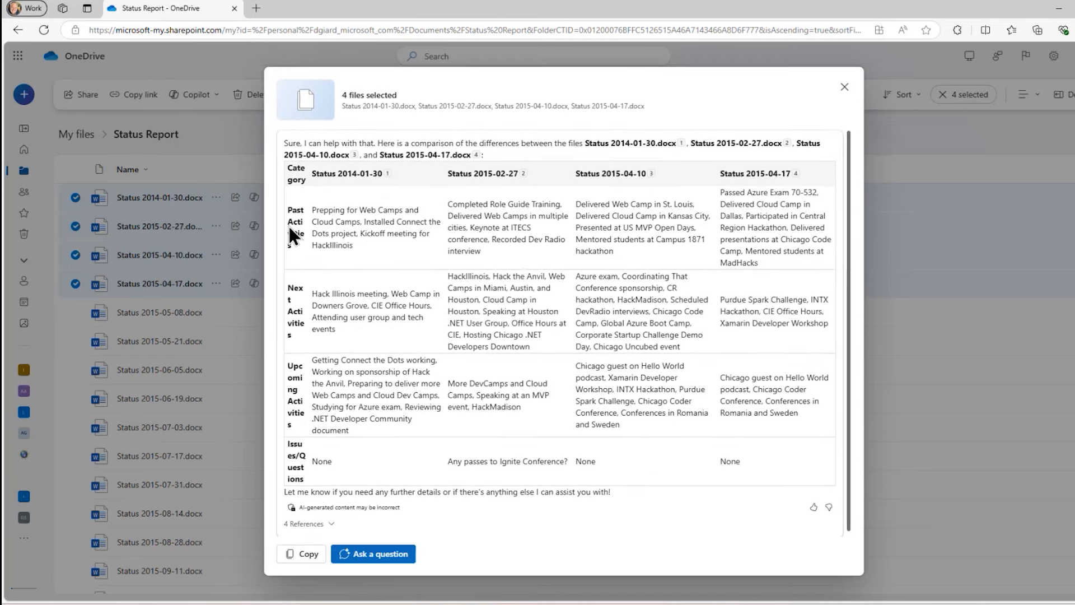
mouse_move(293, 321)
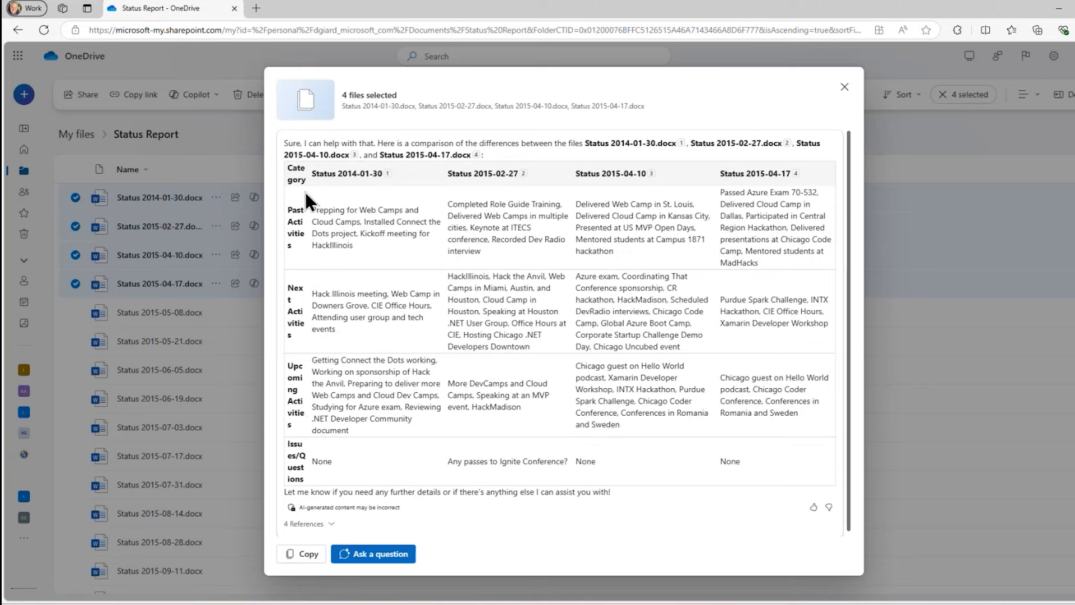
mouse_move(331, 409)
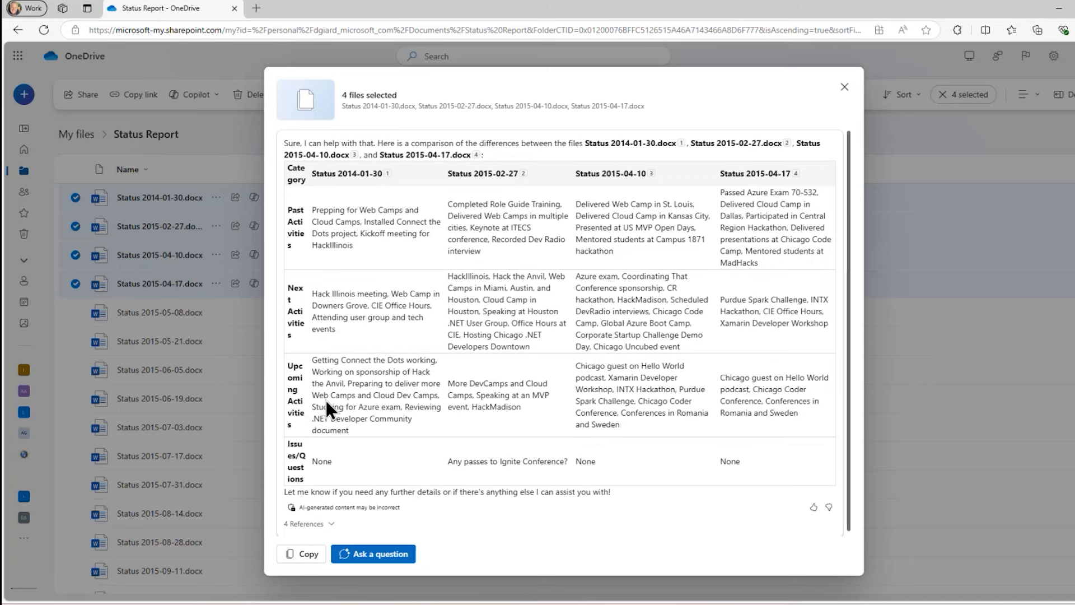
mouse_move(323, 412)
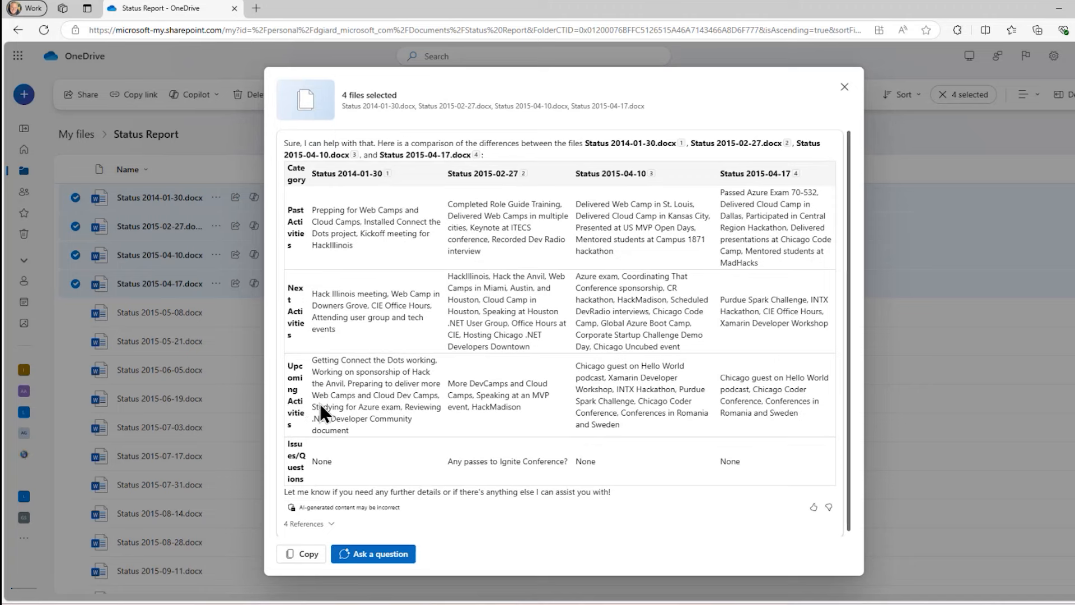
mouse_move(446, 453)
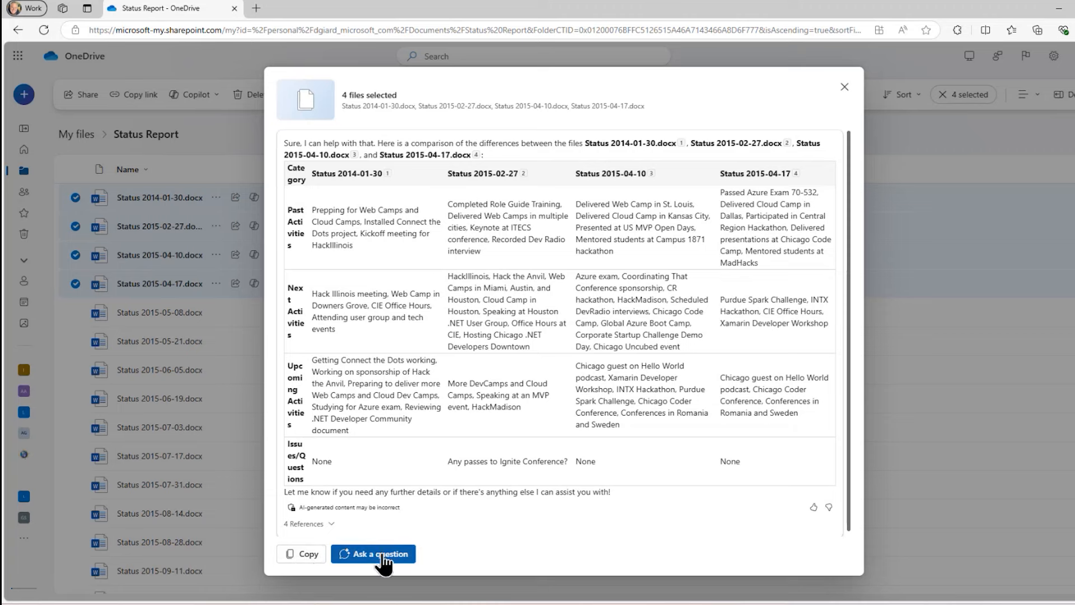
mouse_move(531, 283)
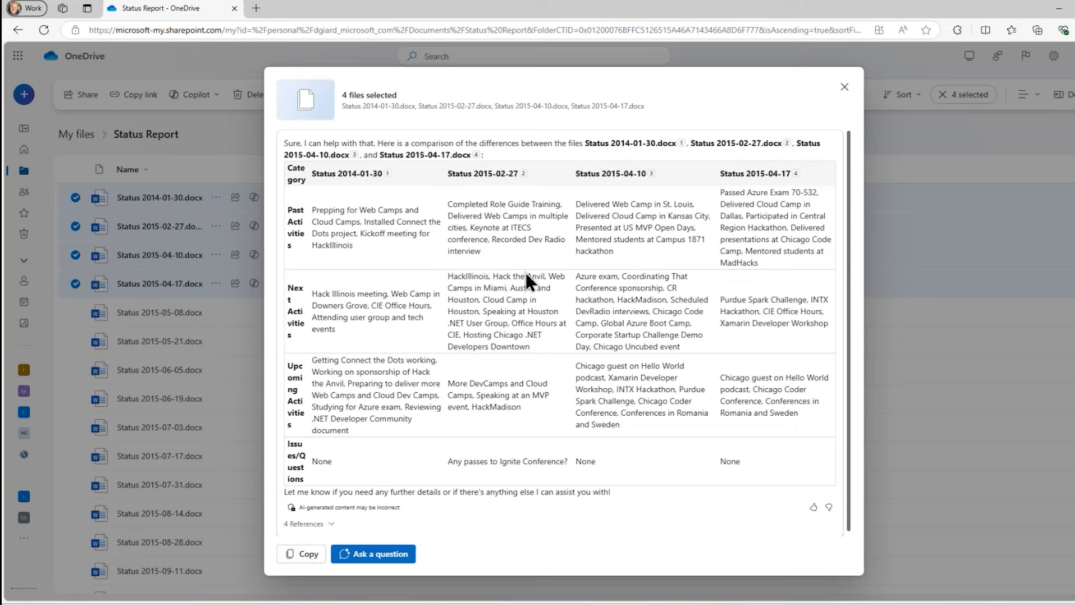
left_click(843, 87)
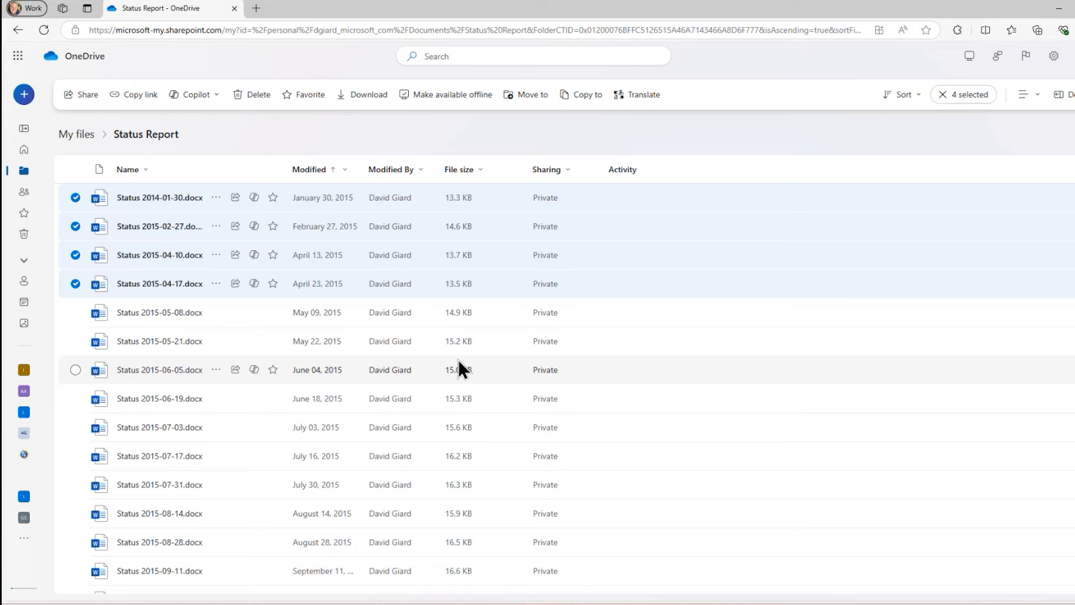
mouse_move(479, 134)
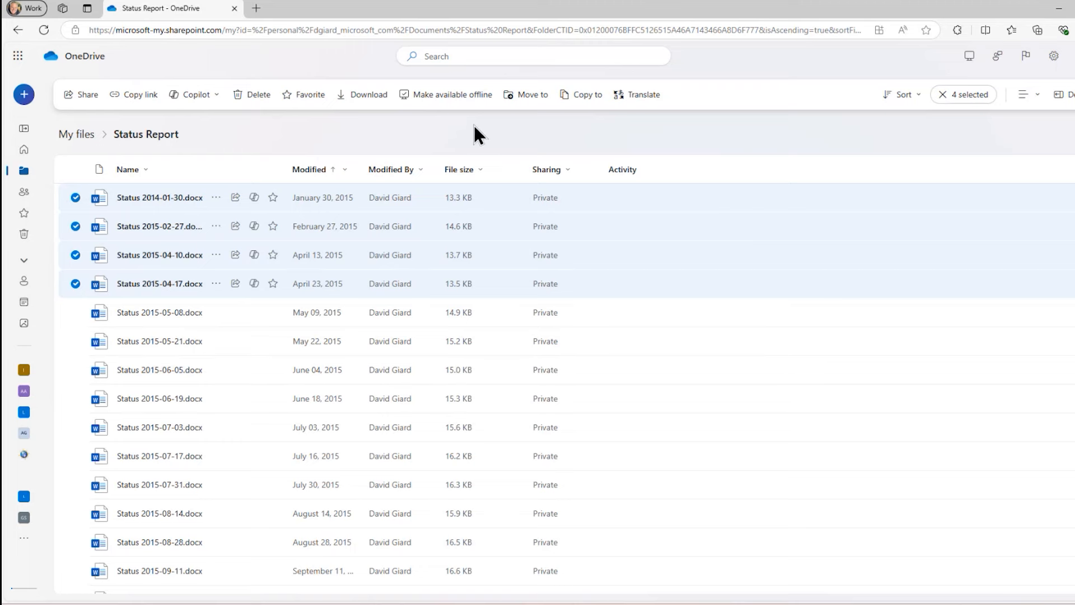